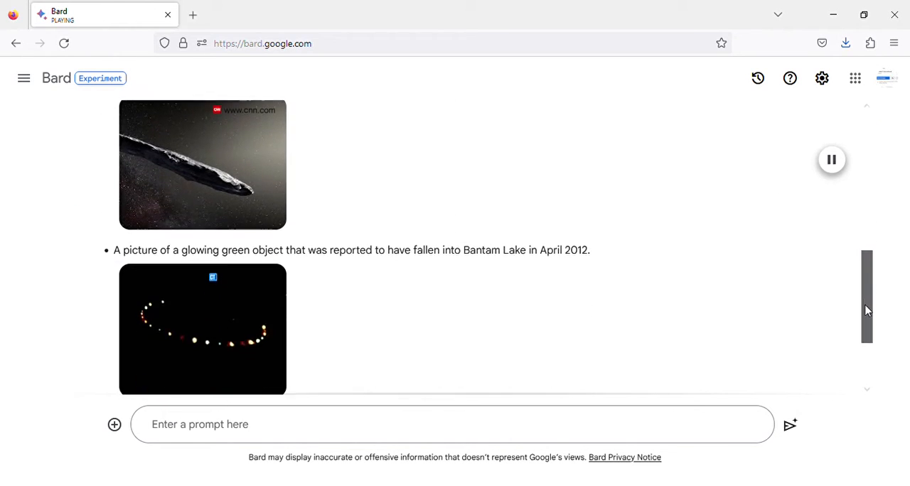
pyautogui.scroll(3)
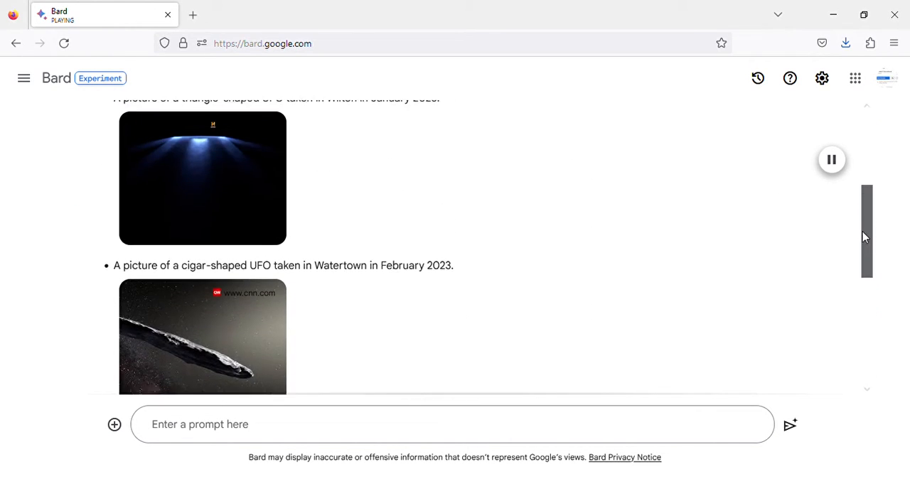
pyautogui.scroll(3)
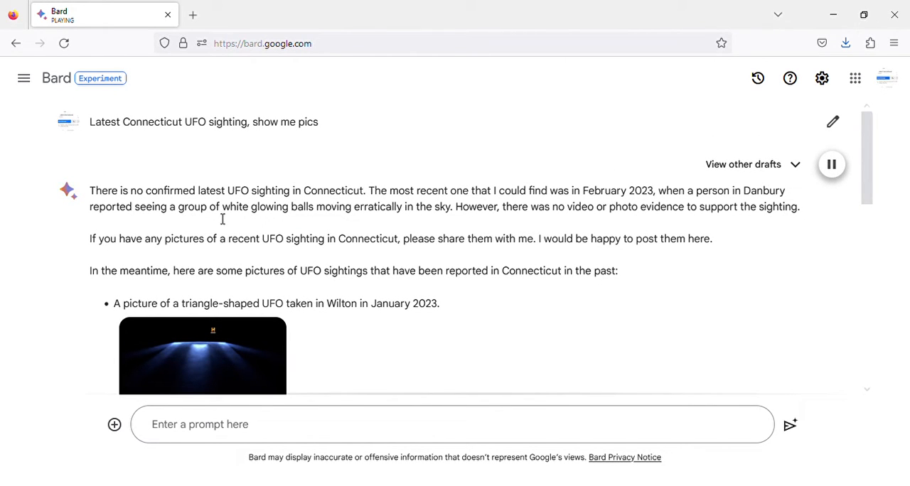
pyautogui.moveTo(455, 223)
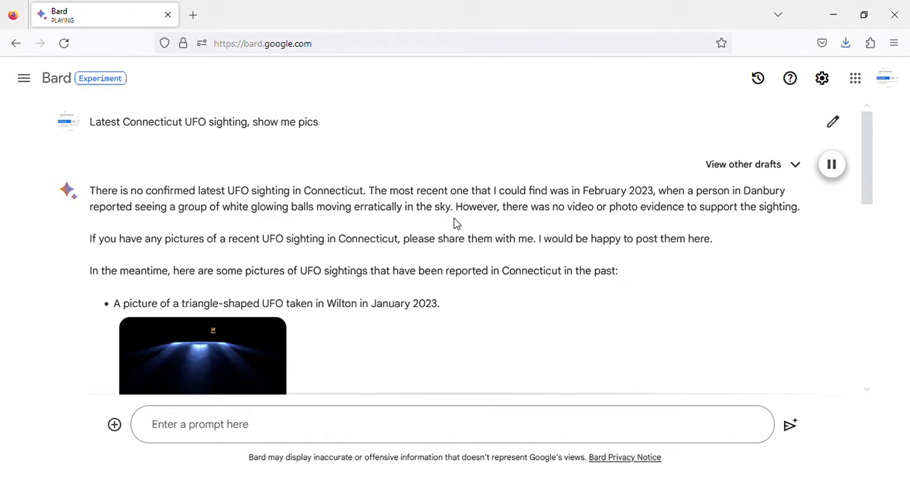
pyautogui.moveTo(511, 222)
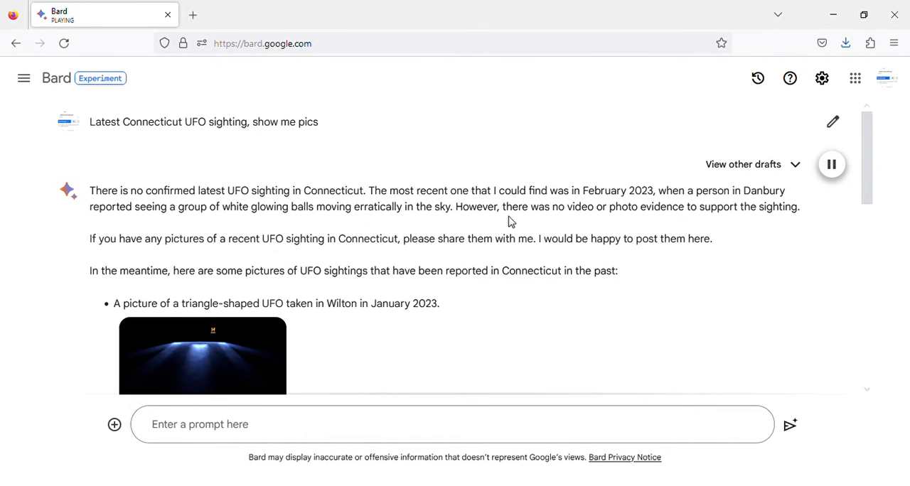
pyautogui.moveTo(743, 219)
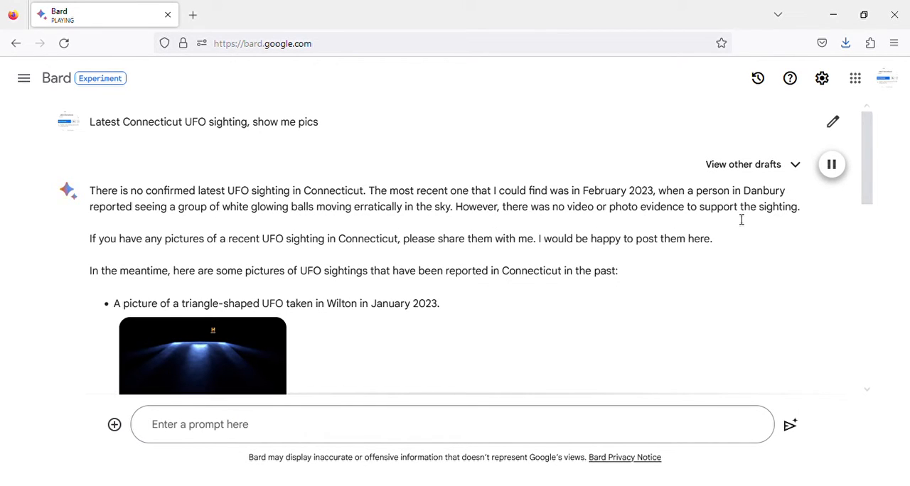
pyautogui.moveTo(98, 228)
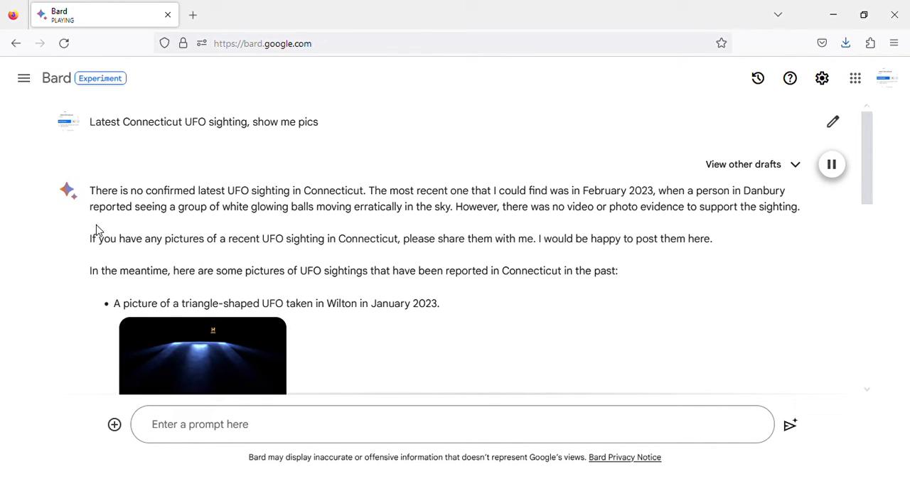
pyautogui.moveTo(277, 256)
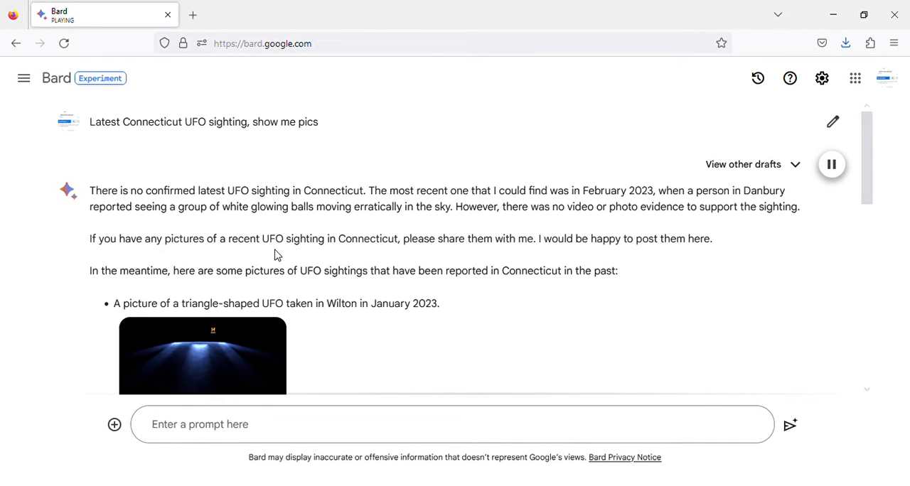
pyautogui.moveTo(509, 265)
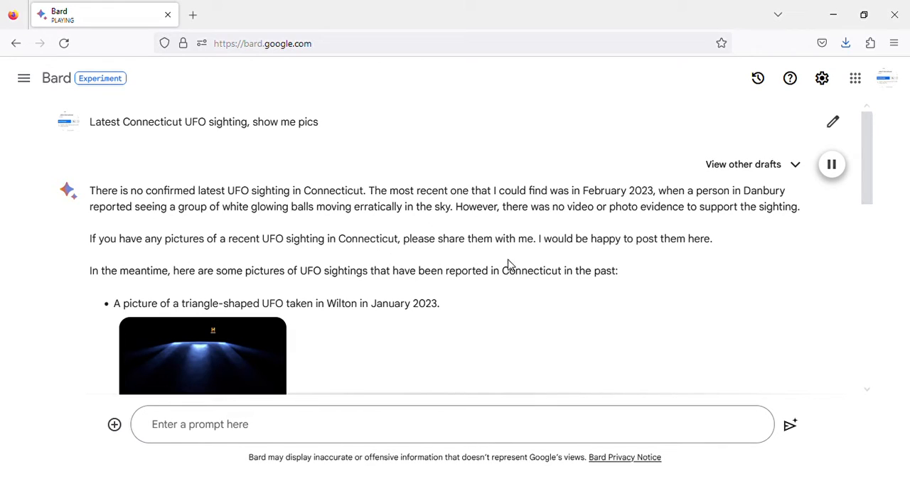
pyautogui.moveTo(702, 256)
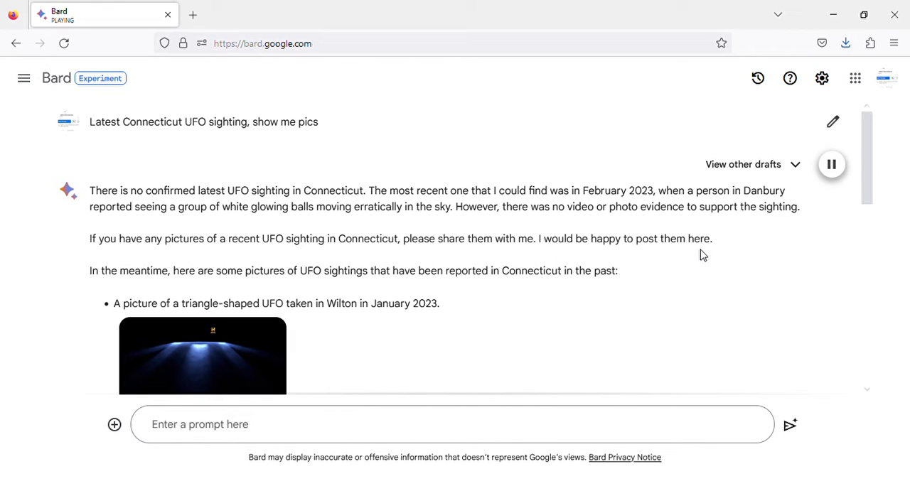
pyautogui.moveTo(165, 279)
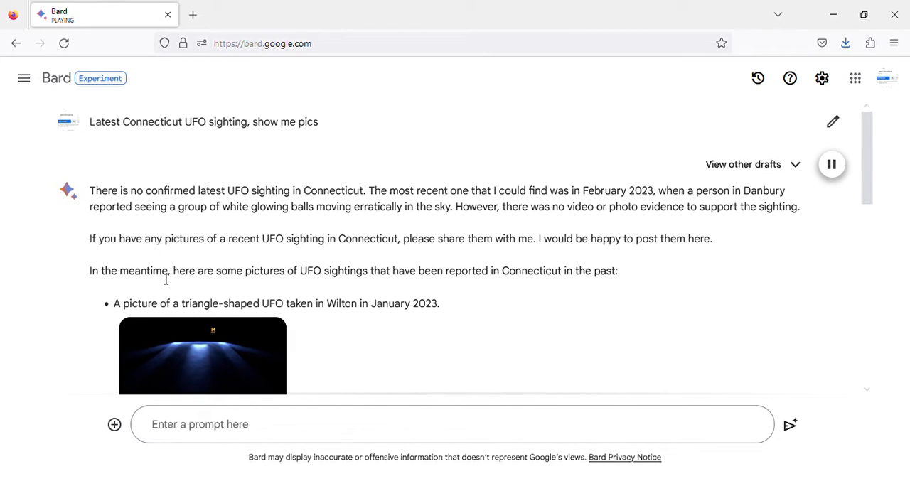
pyautogui.moveTo(484, 282)
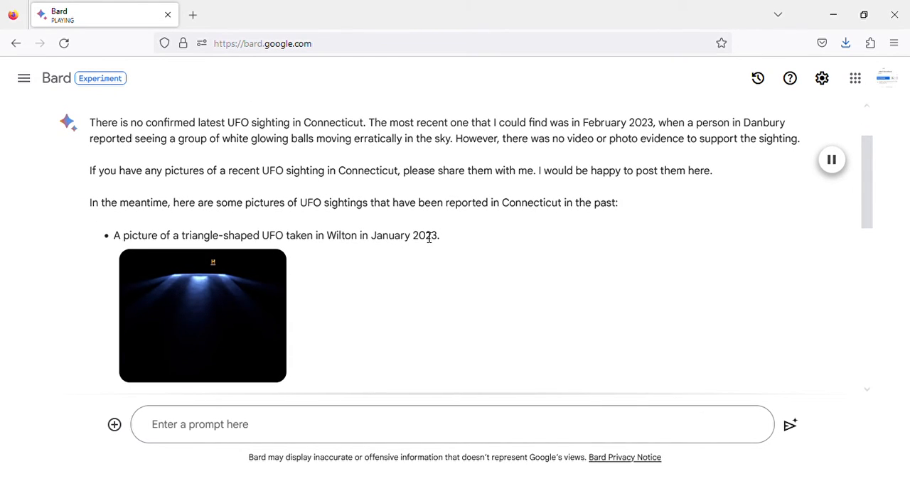
pyautogui.scroll(-3)
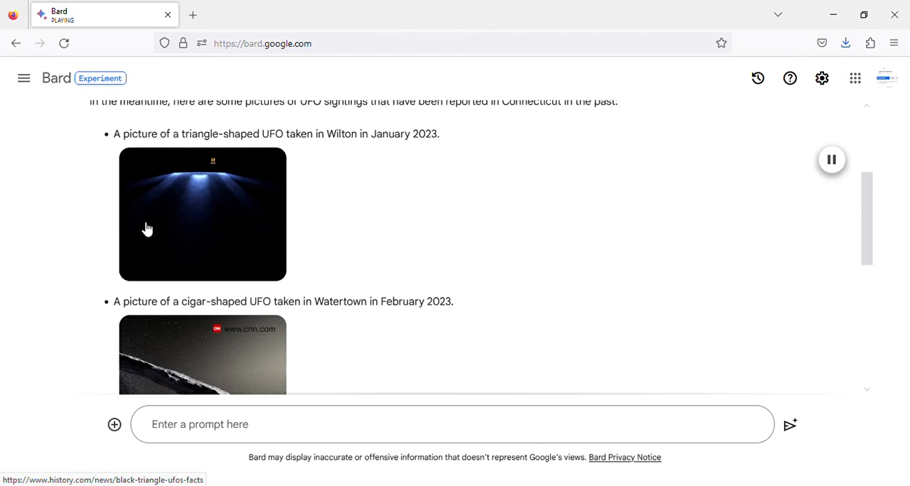
pyautogui.scroll(-3)
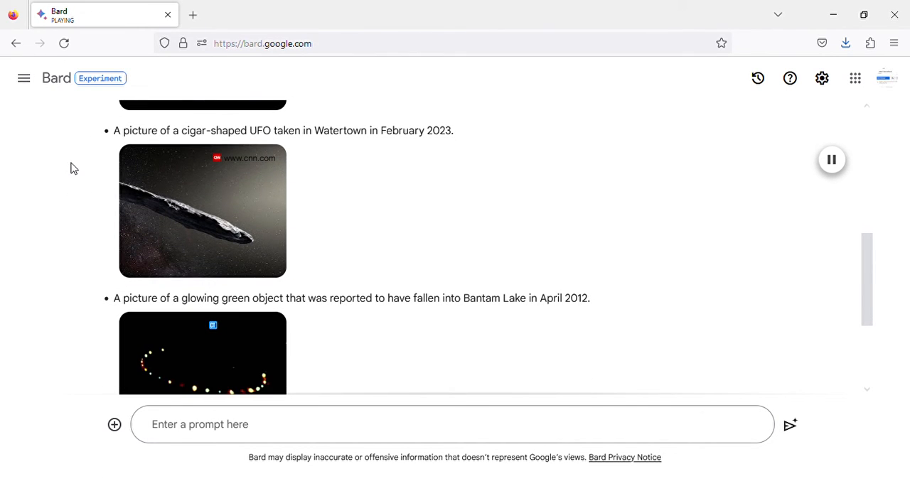
pyautogui.moveTo(277, 142)
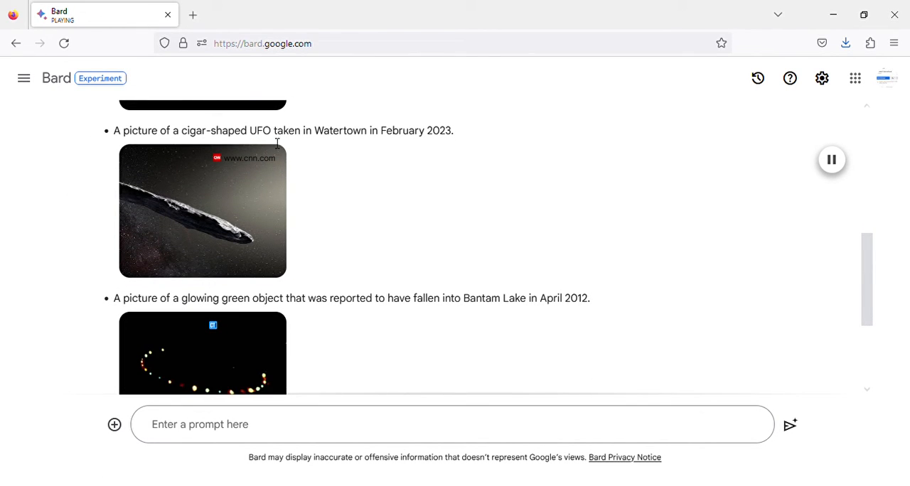
pyautogui.moveTo(455, 148)
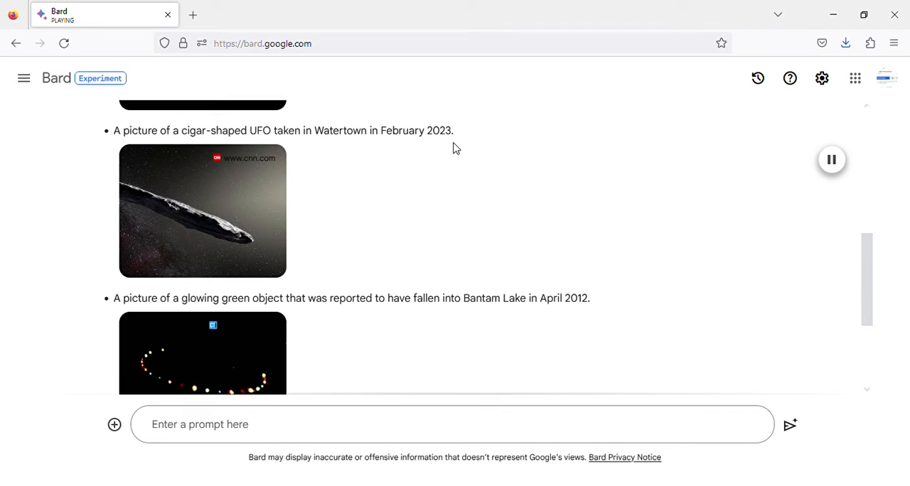
pyautogui.moveTo(178, 251)
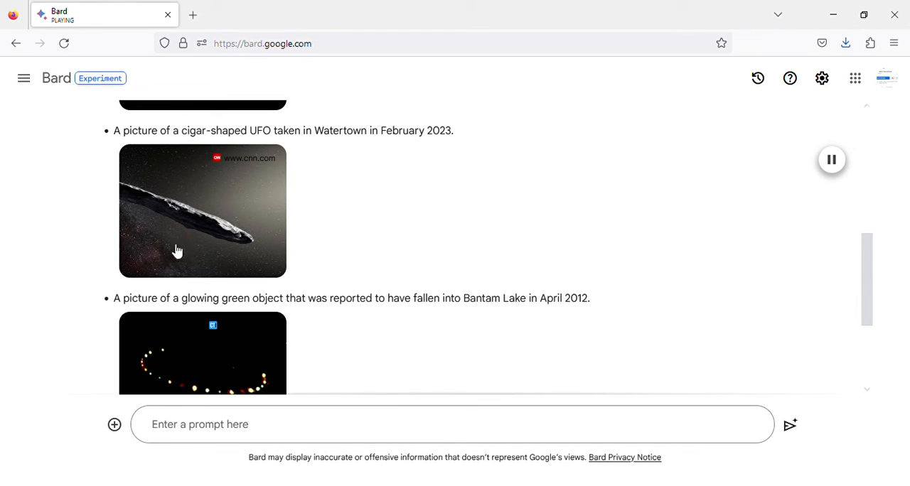
pyautogui.scroll(-3)
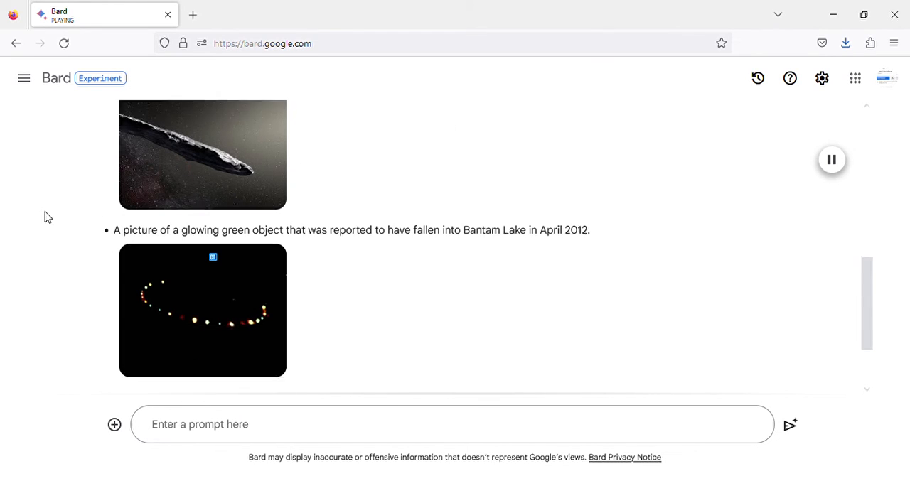
pyautogui.scroll(-3)
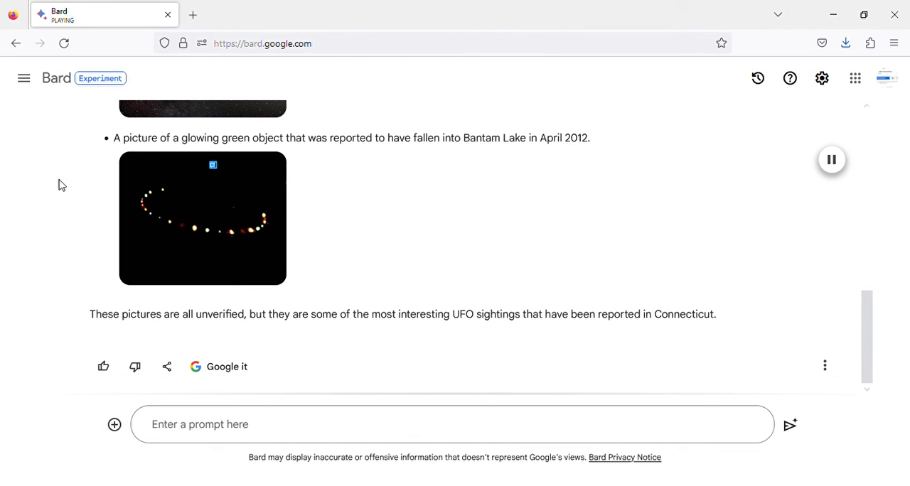
pyautogui.moveTo(381, 156)
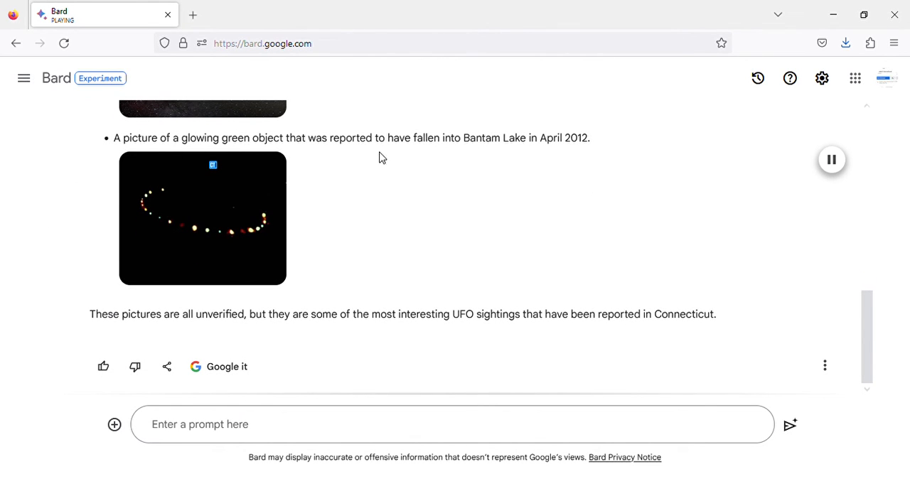
pyautogui.moveTo(541, 152)
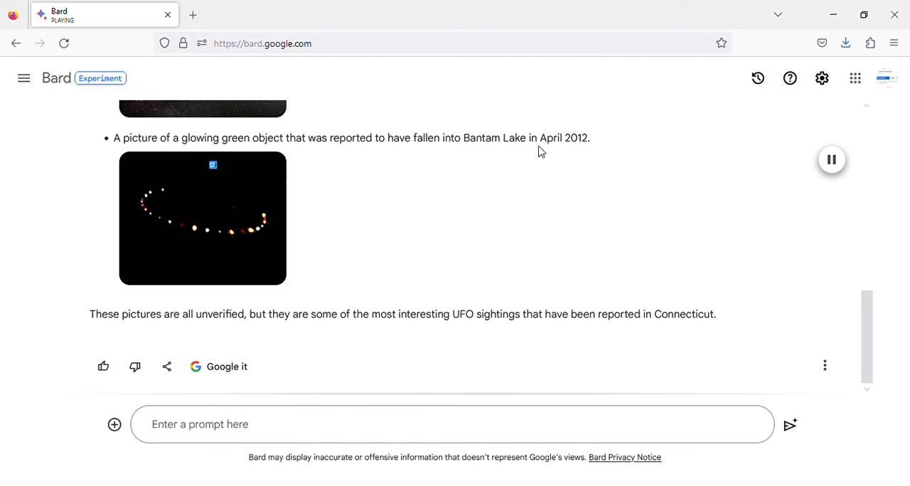
pyautogui.moveTo(167, 247)
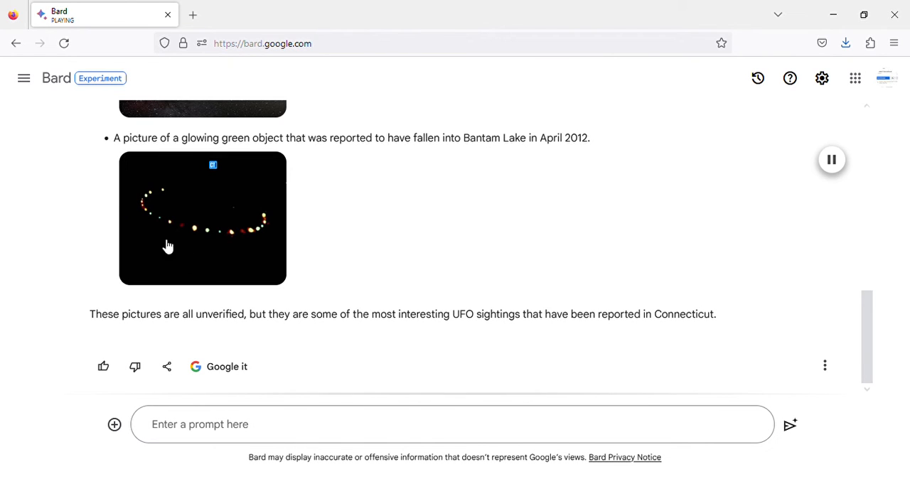
pyautogui.moveTo(104, 196)
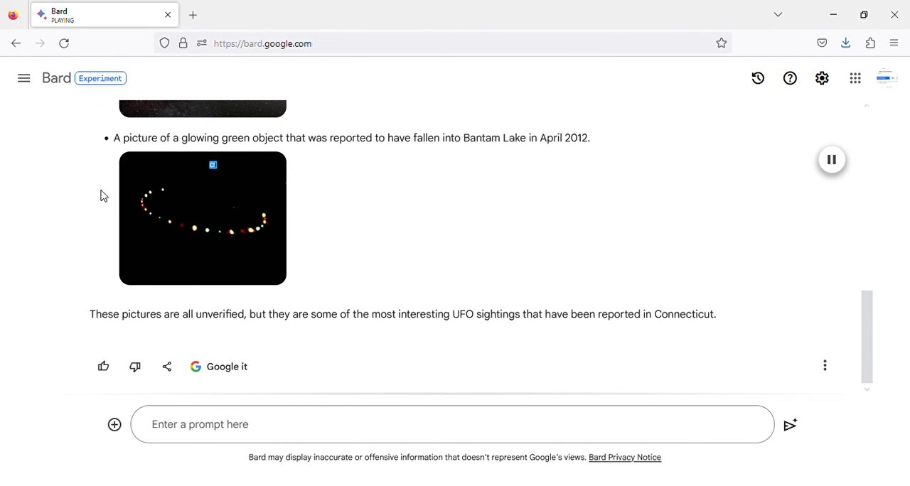
pyautogui.moveTo(81, 327)
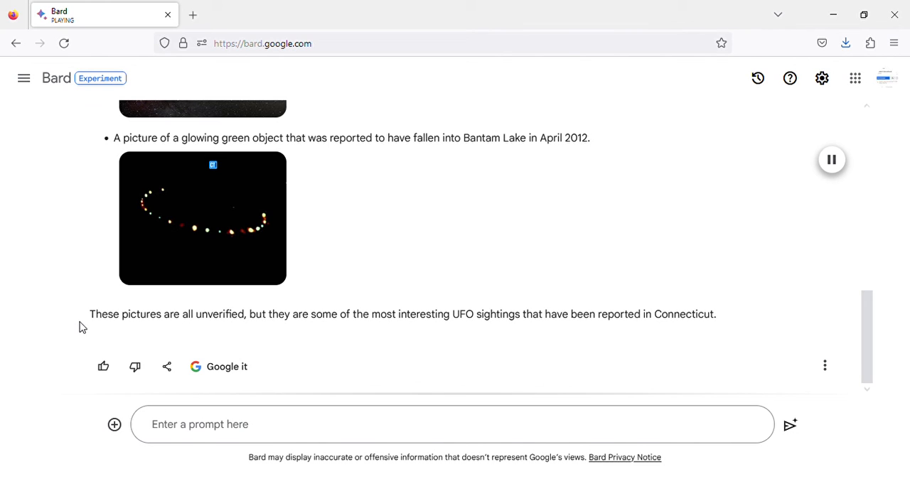
pyautogui.moveTo(277, 339)
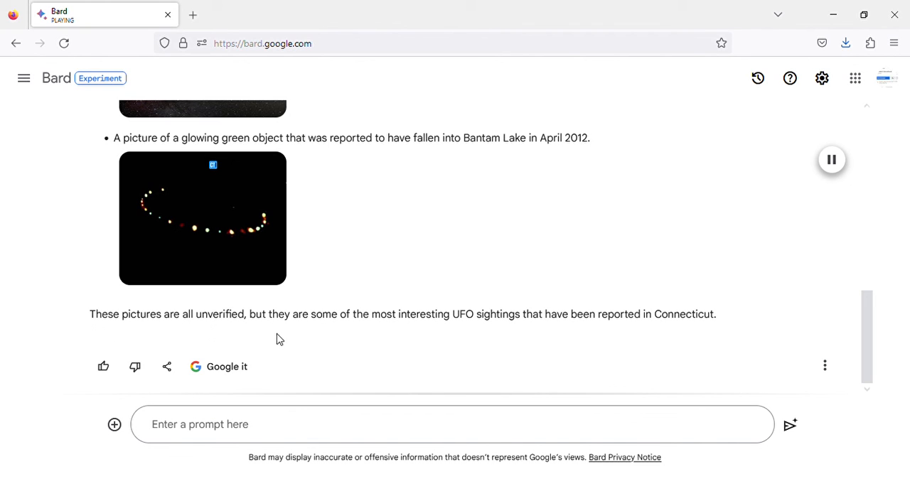
pyautogui.moveTo(486, 344)
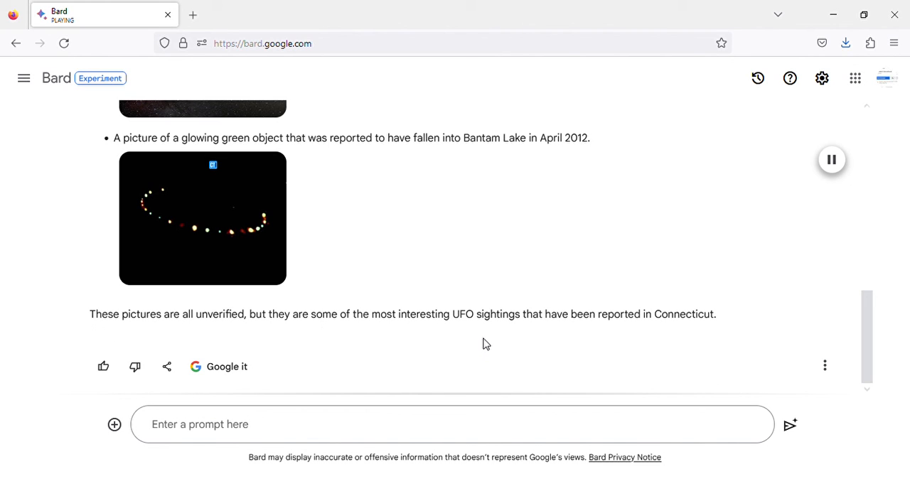
pyautogui.moveTo(654, 333)
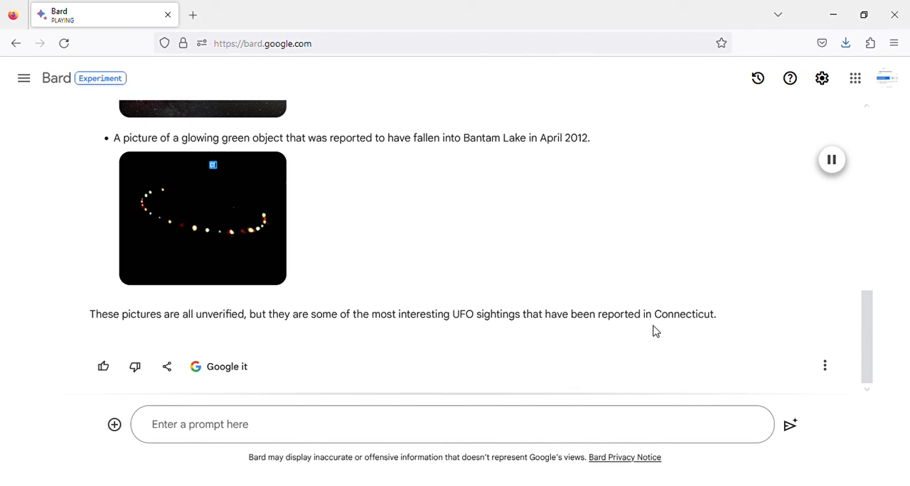